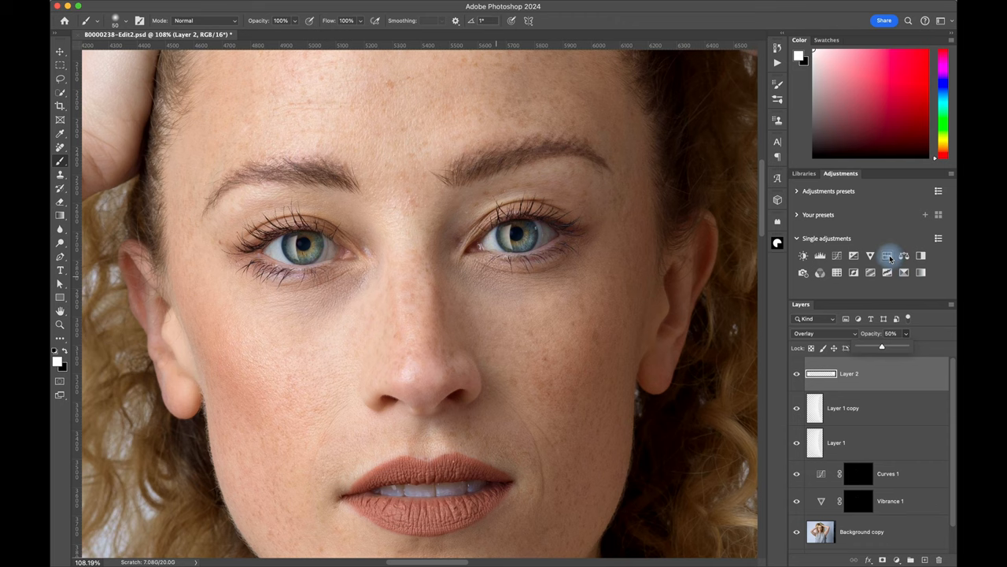
Add a Gradient Map adjustment layer above Layer 2 and open its gradient for editing
click(920, 272)
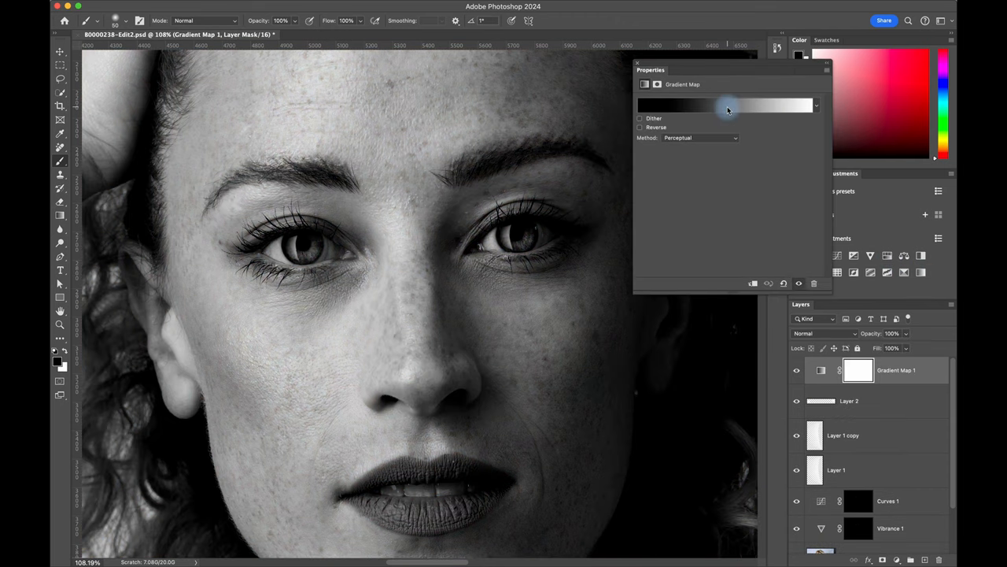
click(724, 104)
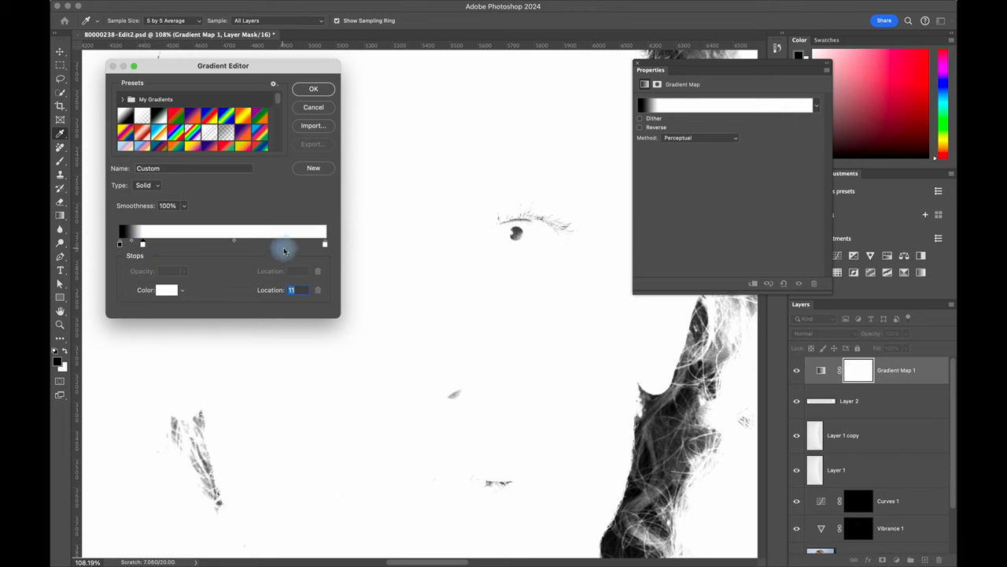
mouse_move(299, 247)
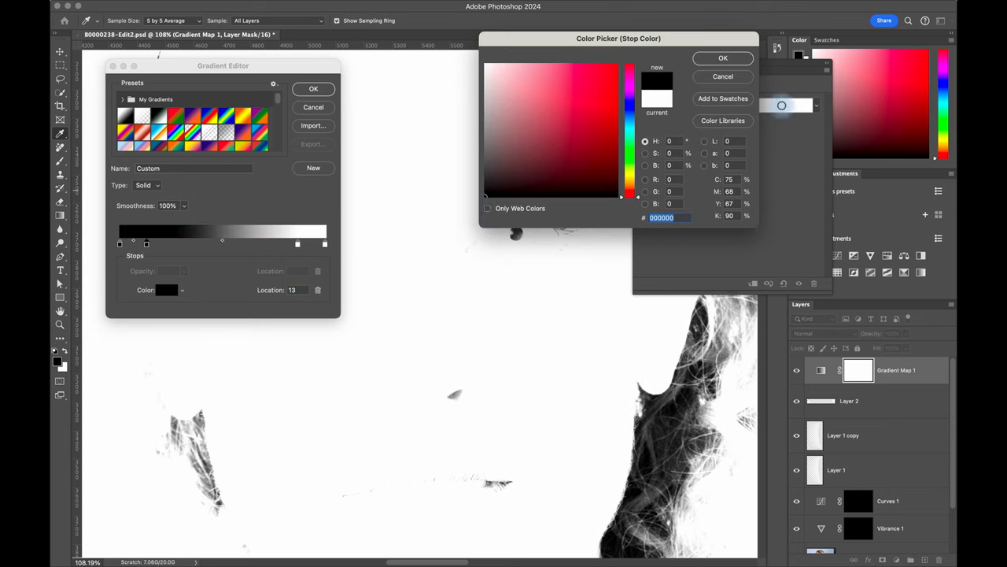
Set the gradient stop colour to black and accept the high-contrast edited gradient
click(723, 58)
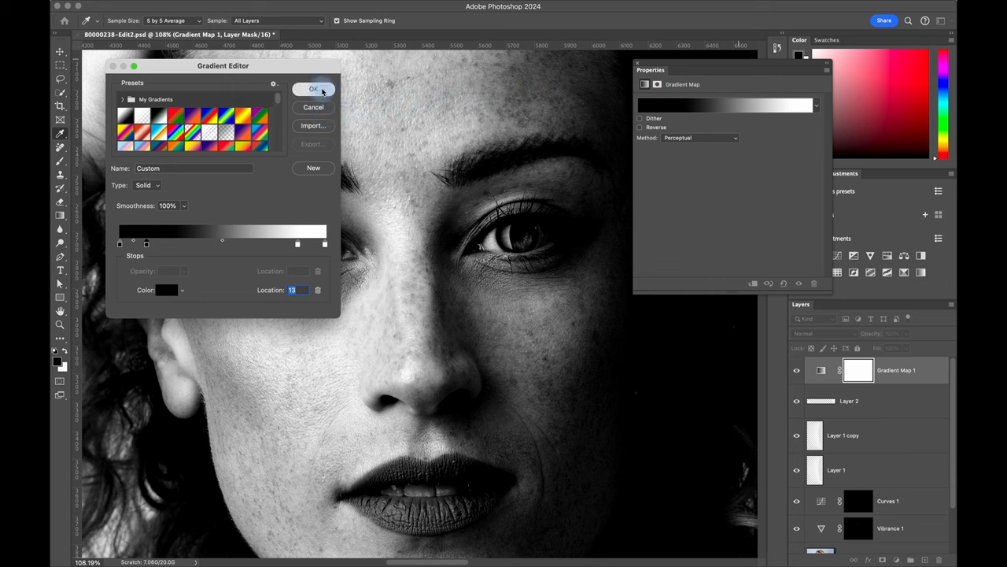
click(314, 88)
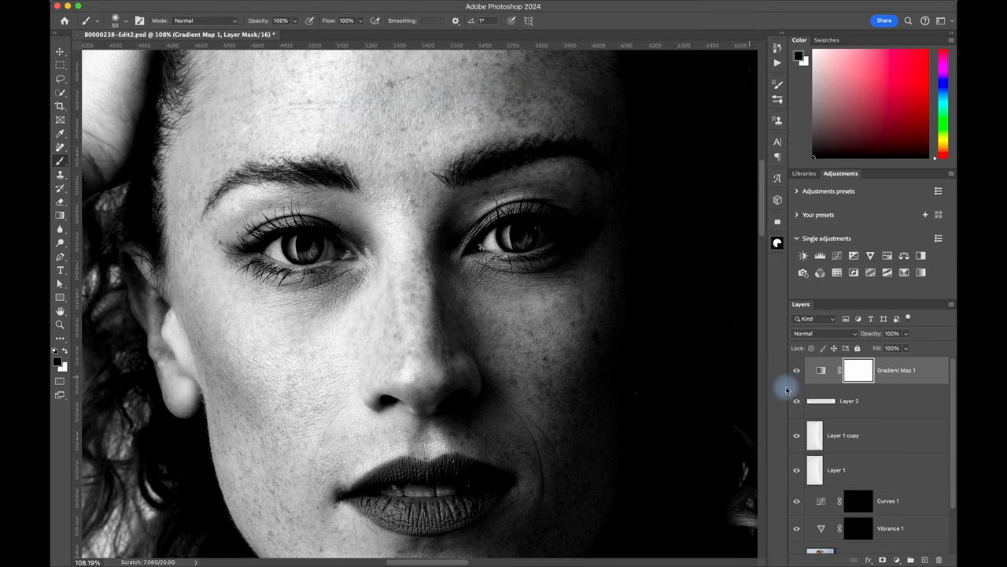
Set Gradient Map 1 to Overlay blend mode at 25% opacity
click(824, 333)
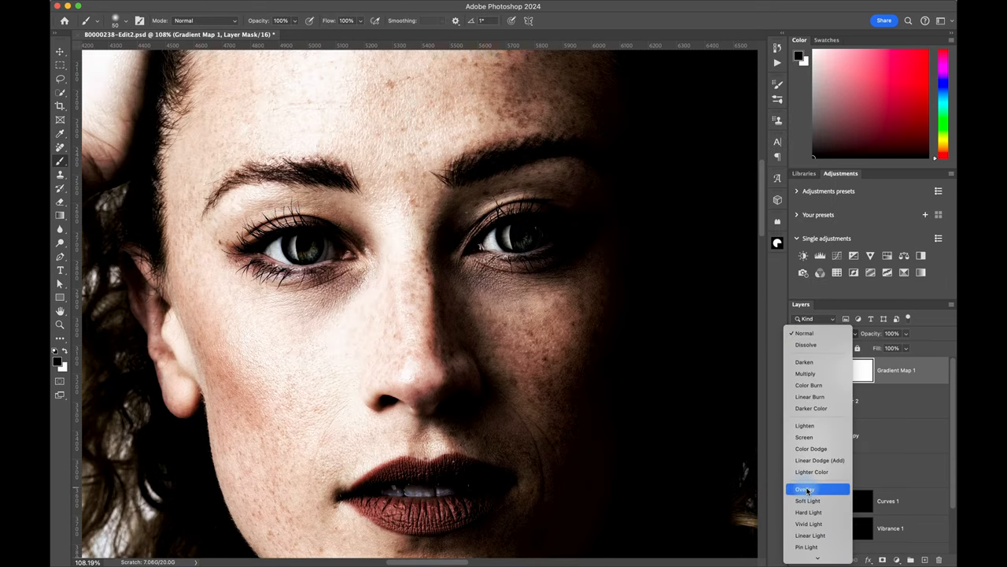
click(804, 489)
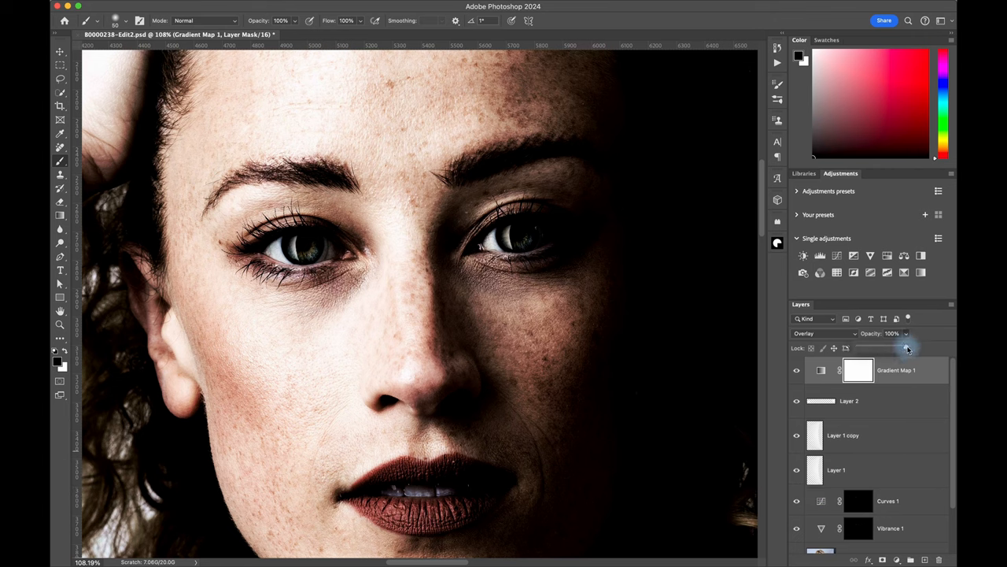
drag(905, 348, 869, 348)
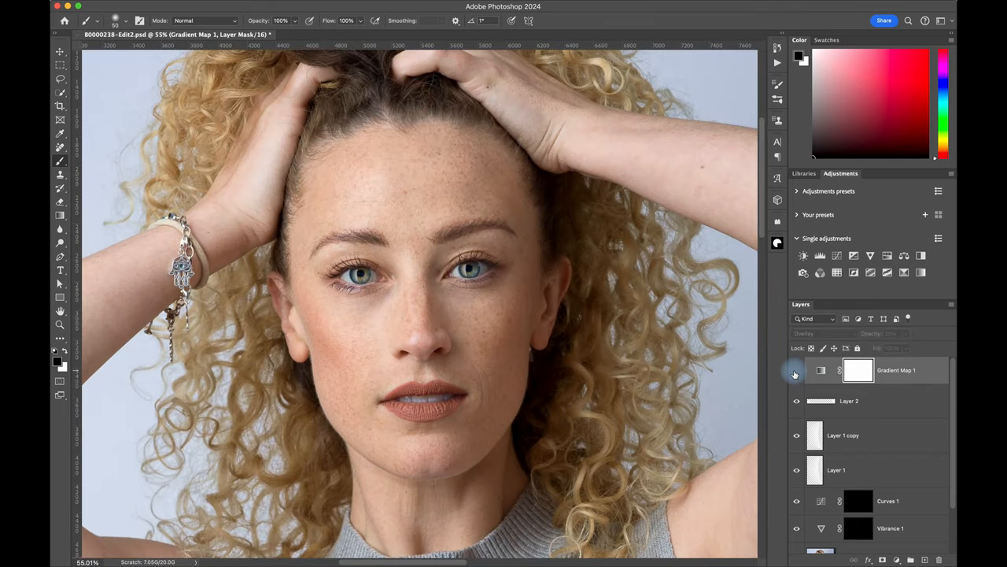
Toggle Gradient Map 1 visibility off and back on to compare before and after
click(795, 373)
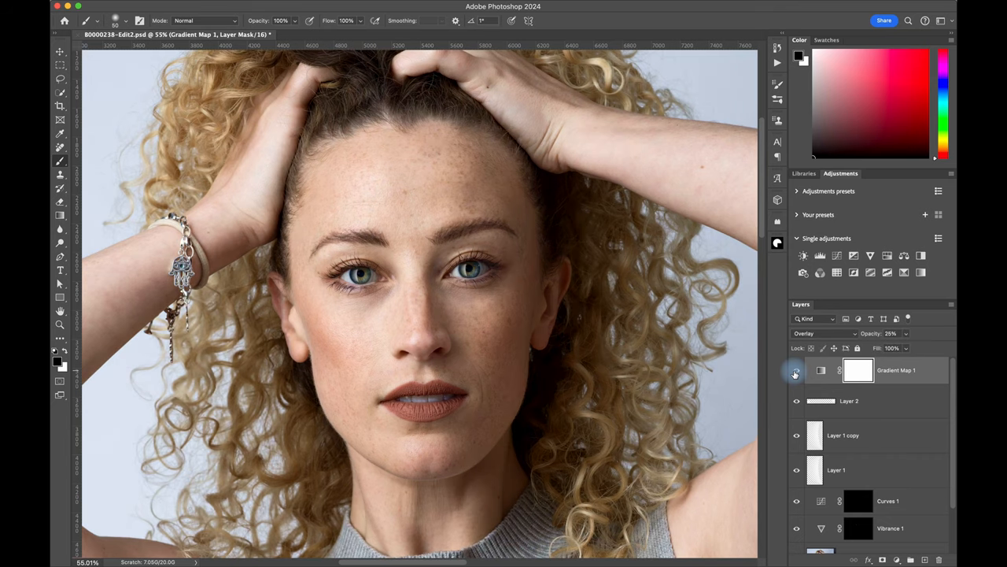
click(795, 374)
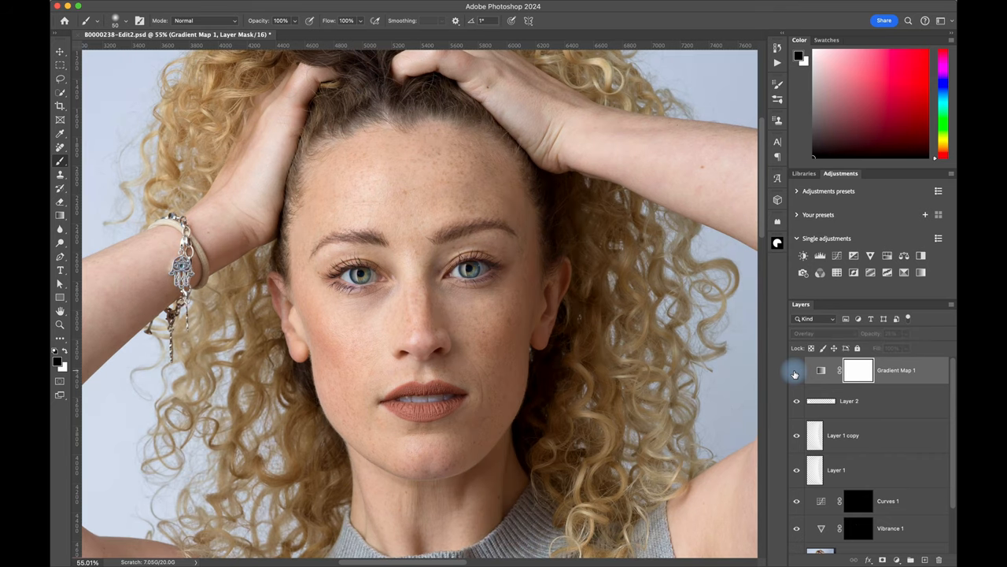
click(796, 374)
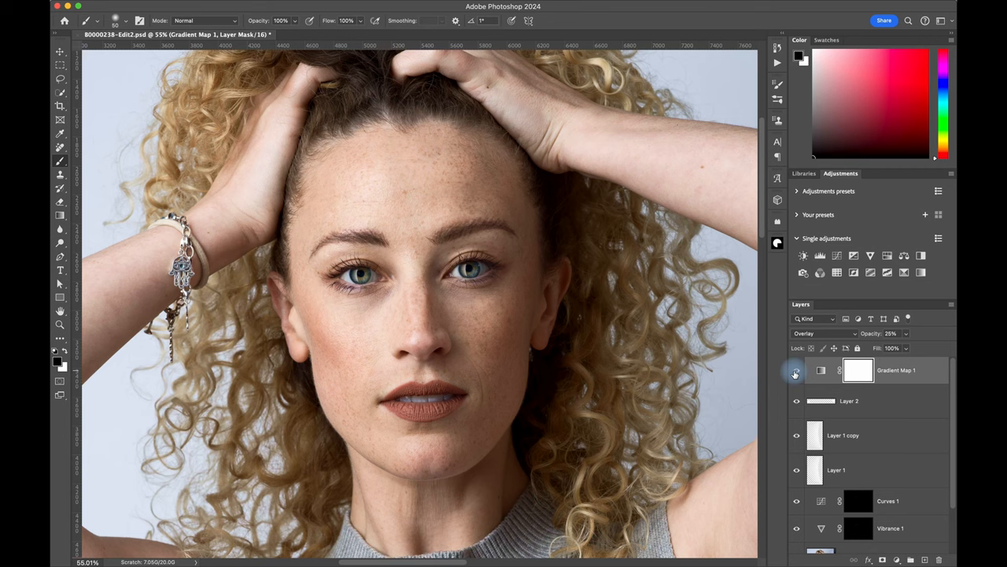